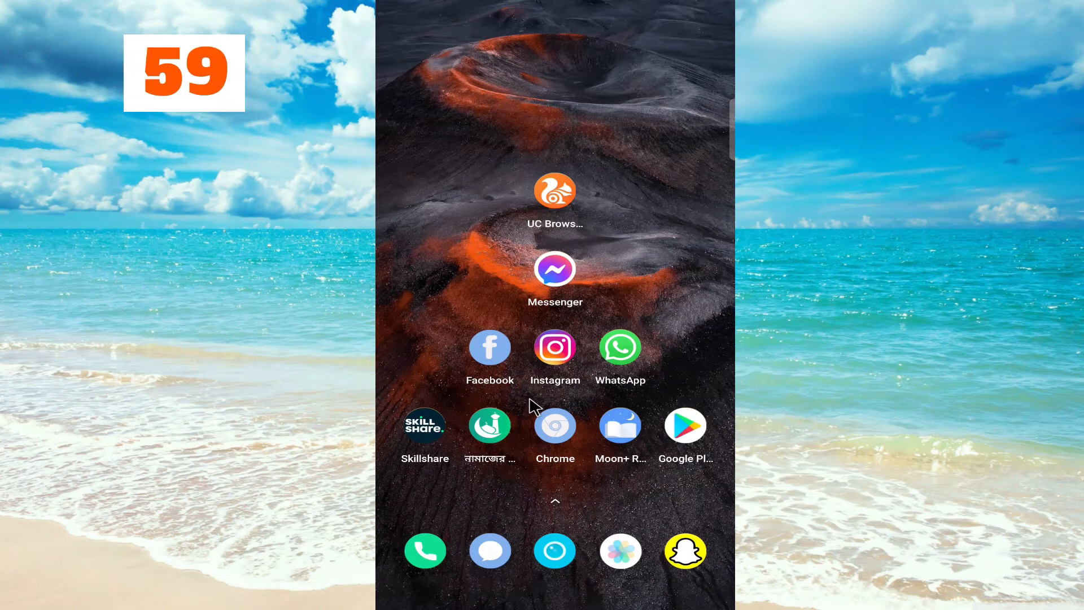
{"action": "mouse_move", "coordinate": [541, 403]}
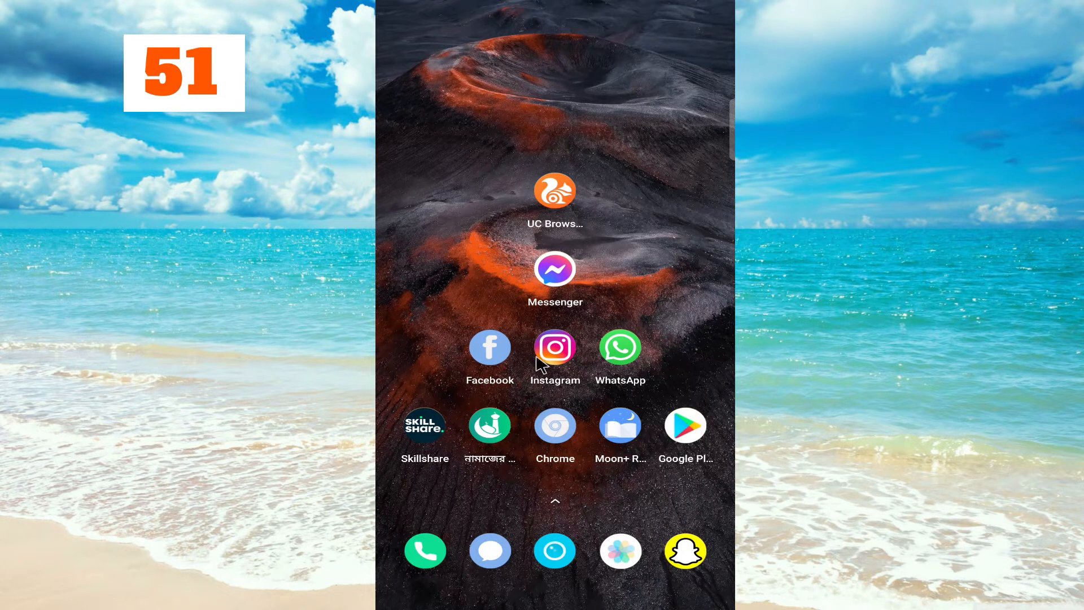
Launch UC Browser and reach the Facebook messages with the voice clip.
{"action": "left_click", "coordinate": [554, 269]}
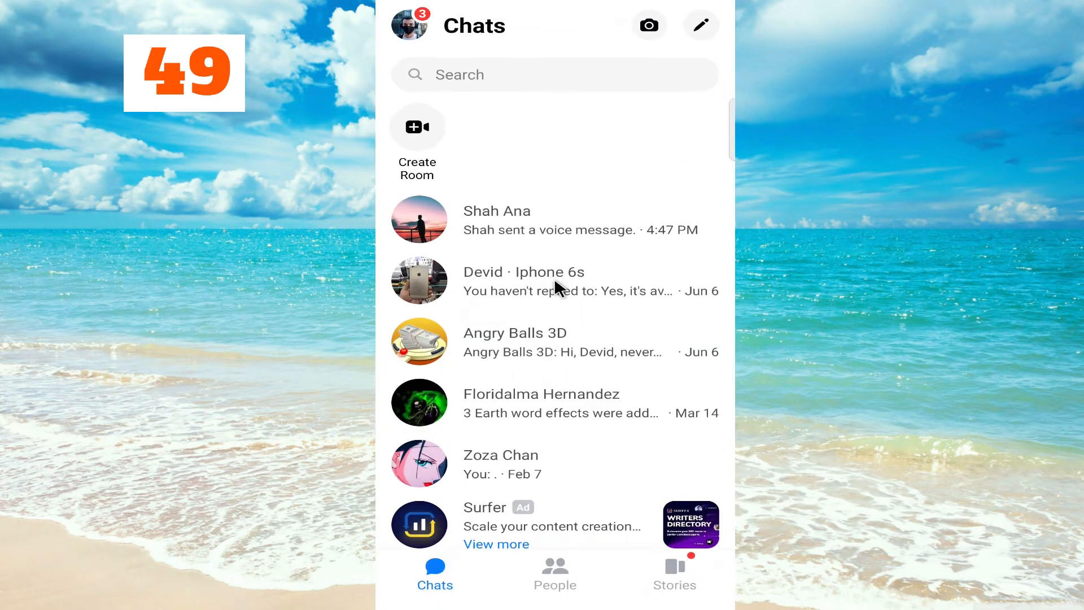
{"action": "mouse_move", "coordinate": [540, 249]}
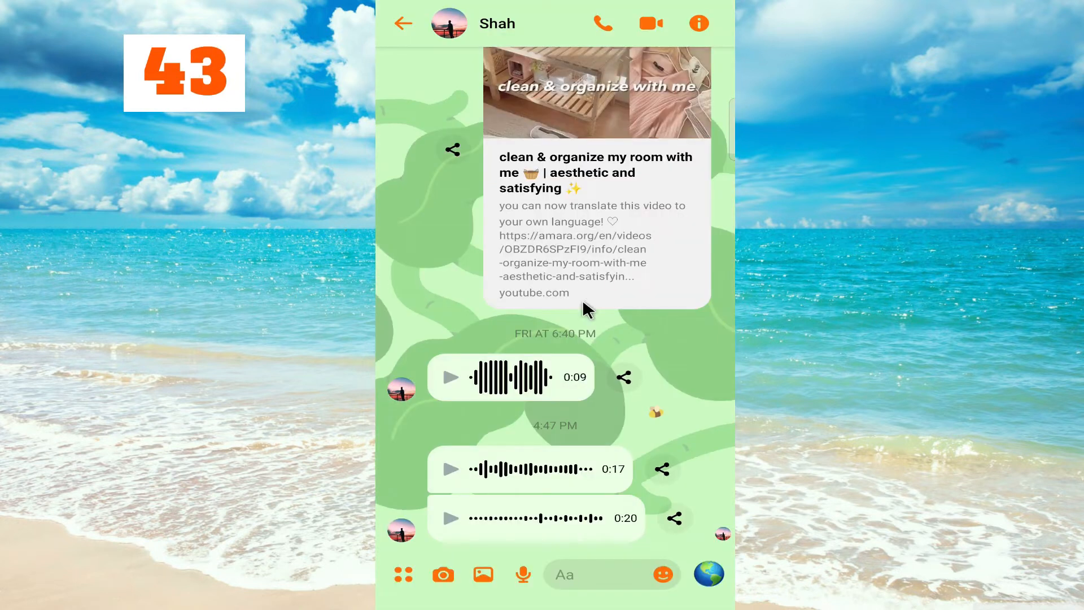
{"action": "mouse_move", "coordinate": [559, 424]}
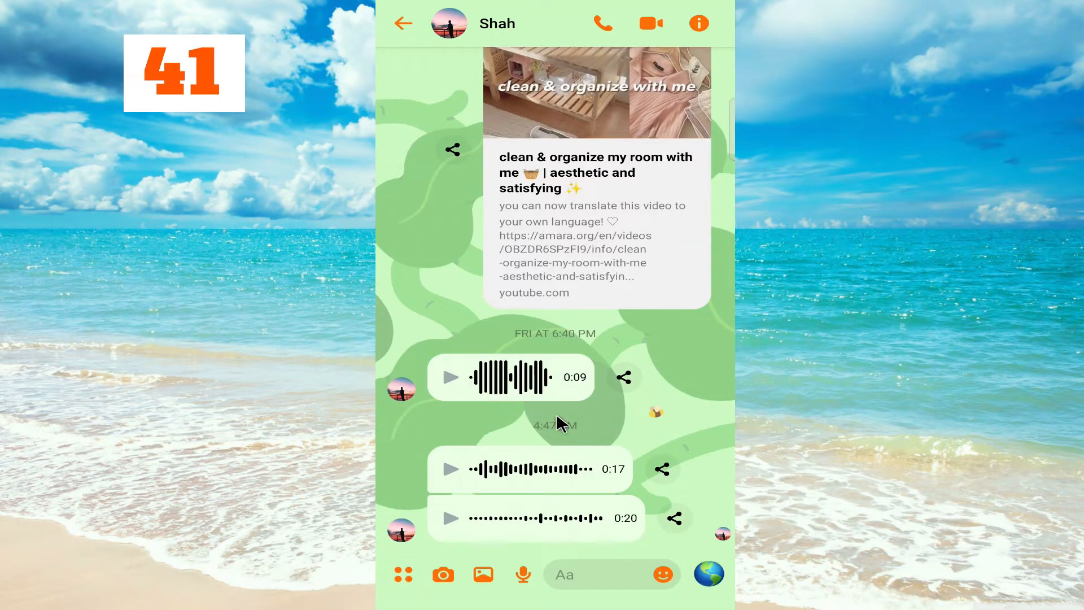
{"action": "mouse_move", "coordinate": [695, 352]}
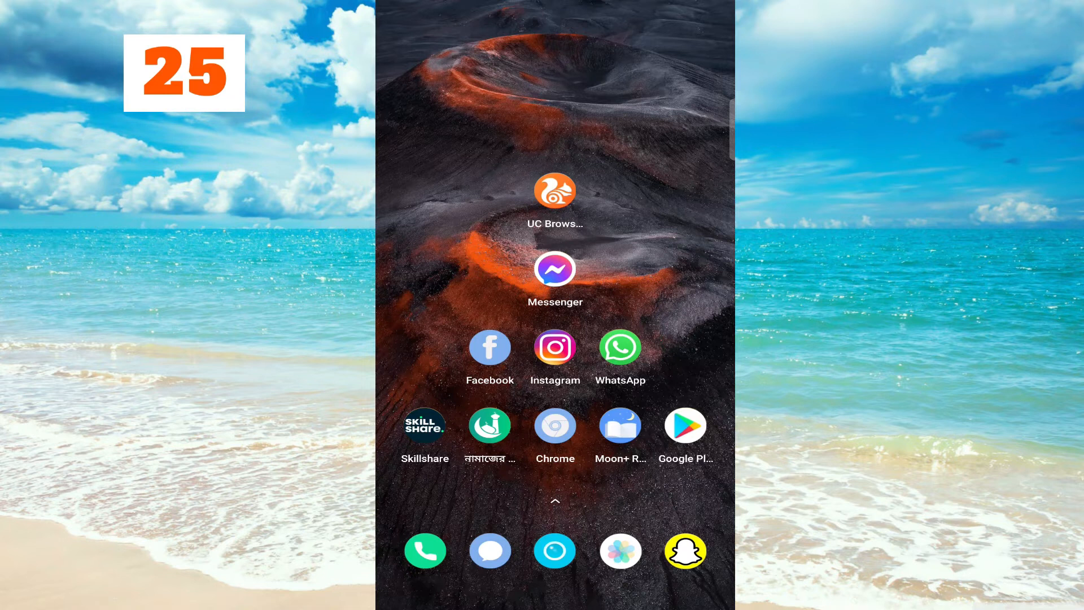
{"action": "left_click", "coordinate": [553, 192]}
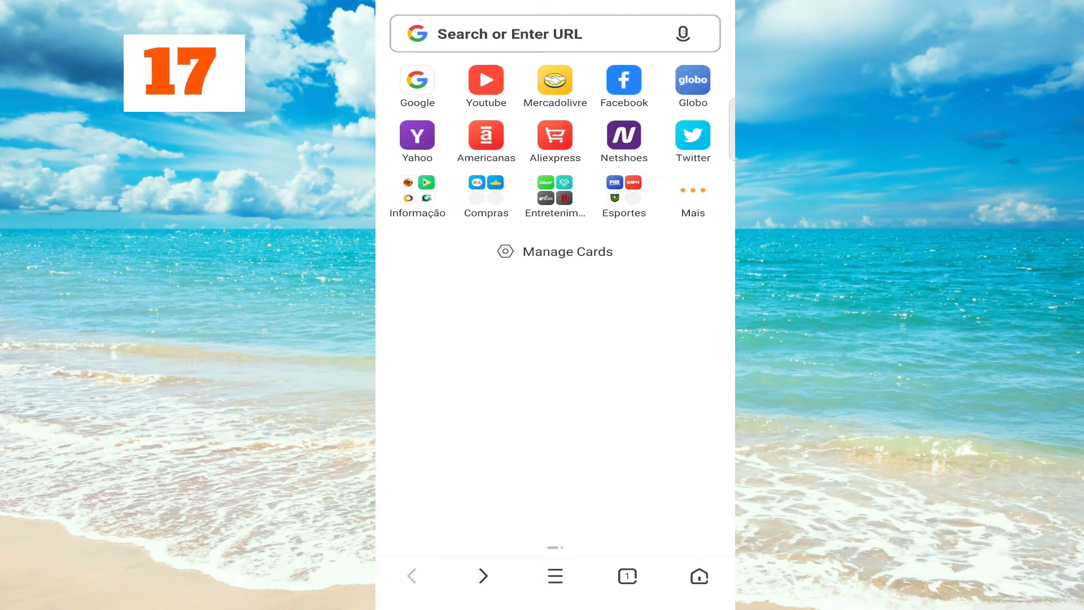
{"action": "left_click", "coordinate": [624, 79]}
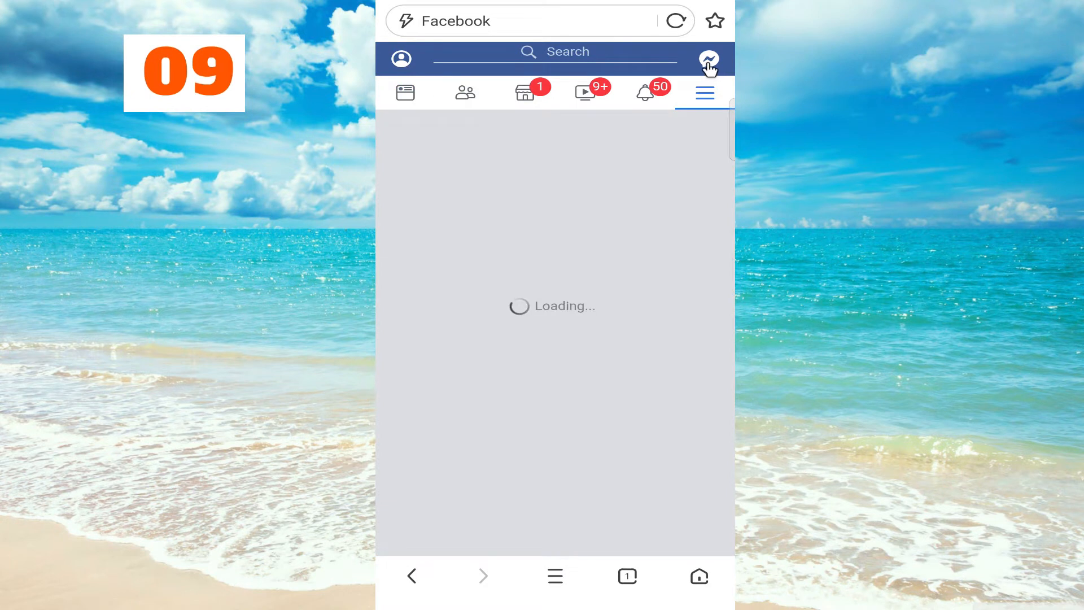
{"action": "left_click", "coordinate": [705, 93]}
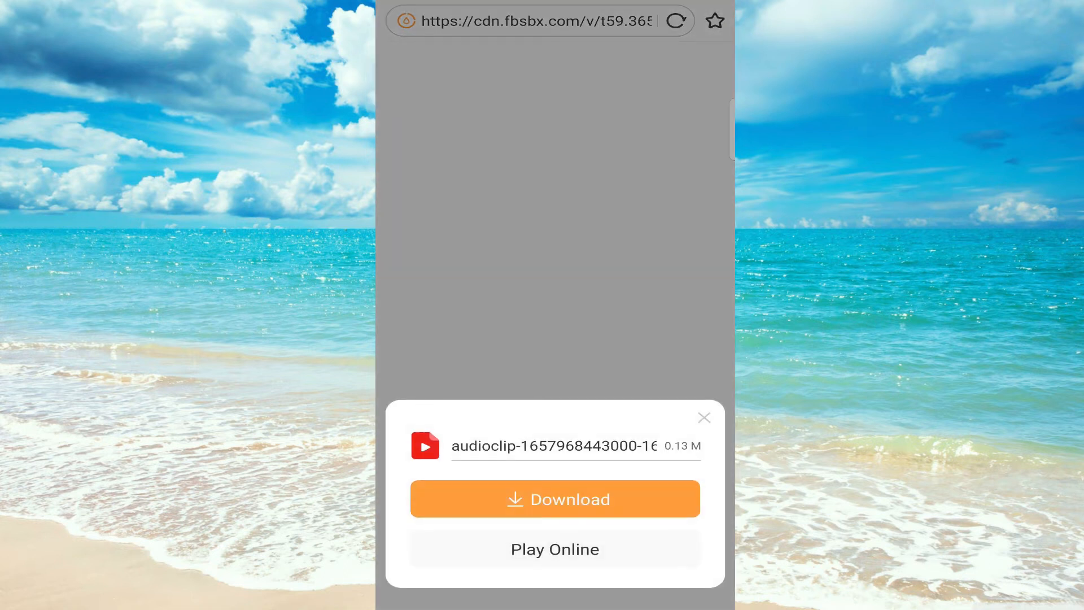
Download the voice clip as an mp4 and view it in the Downloaded panel.
{"action": "left_click", "coordinate": [553, 498]}
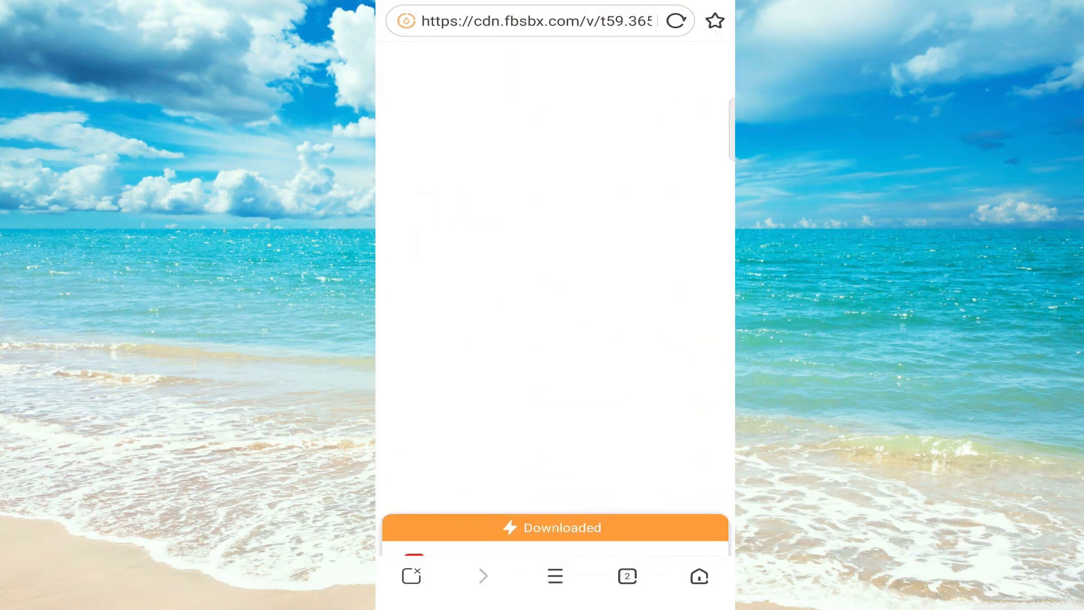
{"action": "left_click", "coordinate": [556, 528]}
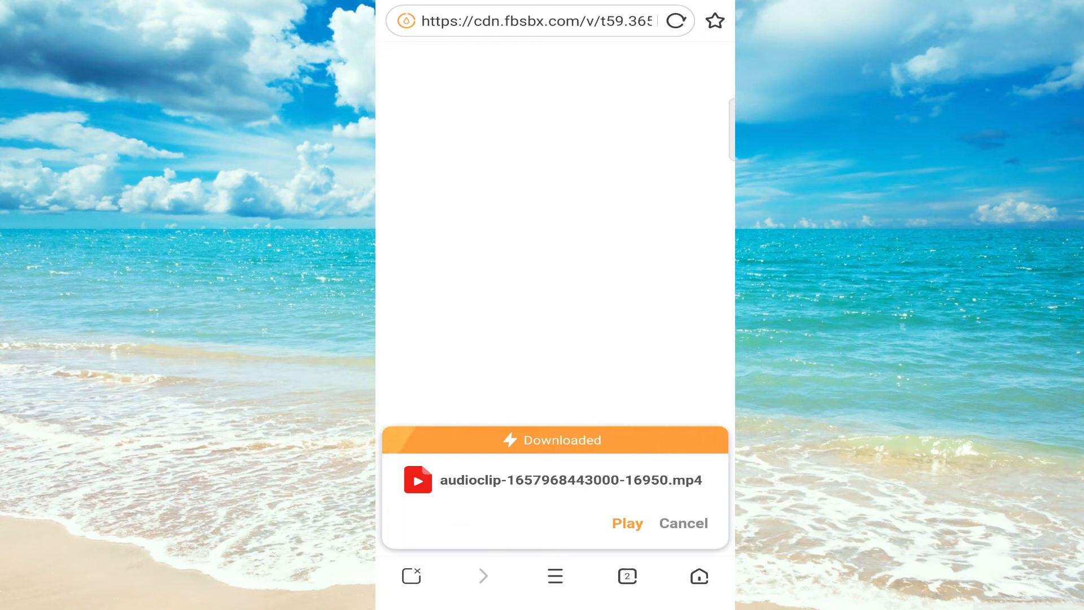